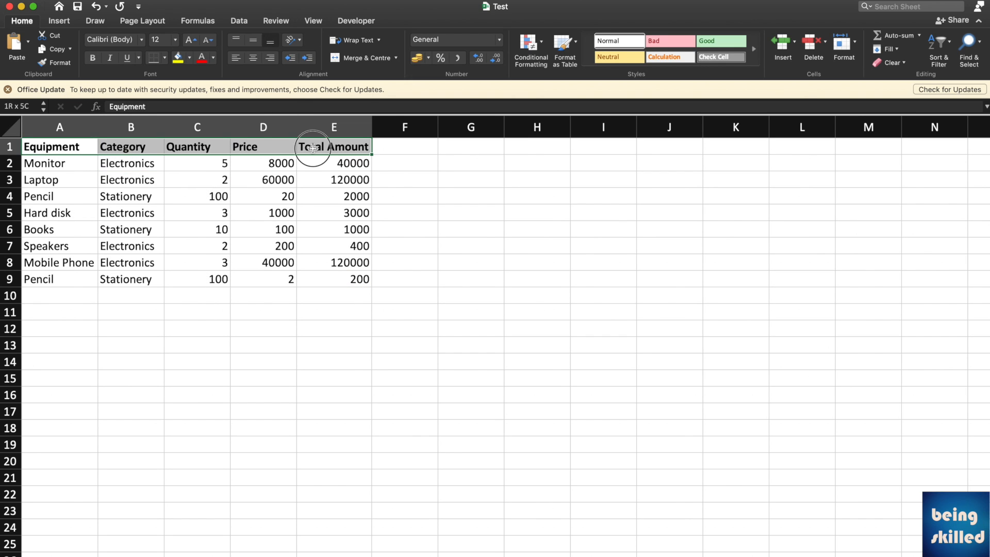
# Apply All Borders to the equipment range A1:E9 and remove bold from the header labels
pyautogui.click(188, 58)
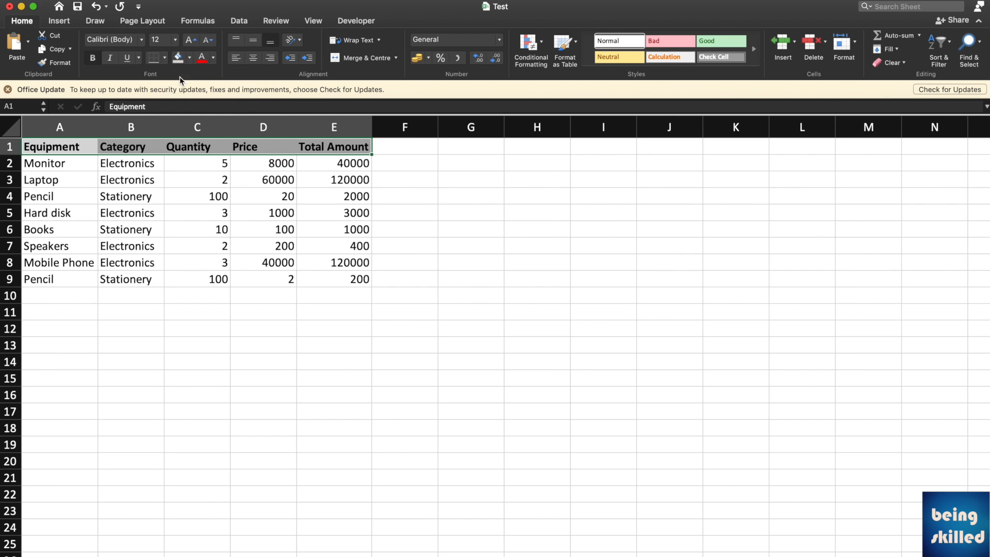
pyautogui.moveTo(60, 145); pyautogui.dragTo(60, 212)
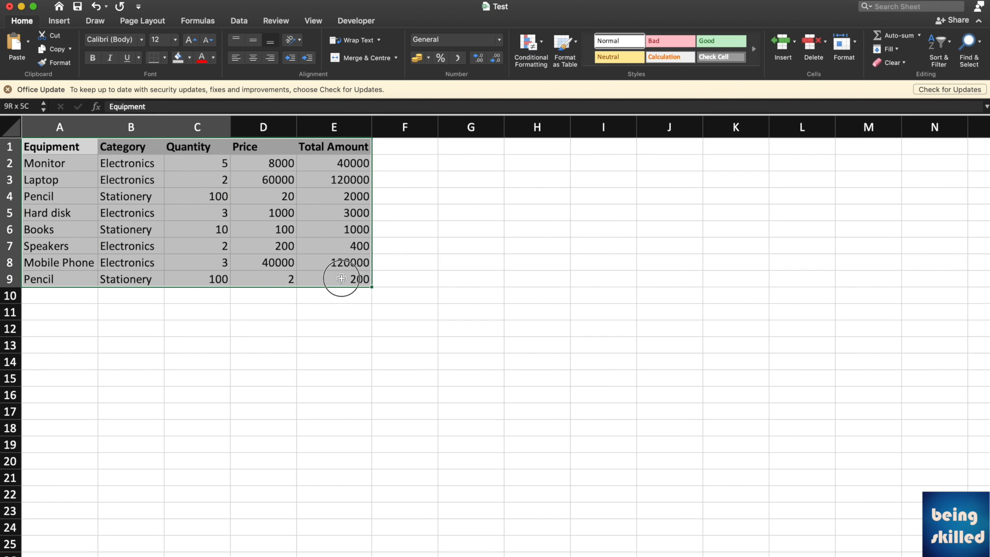
pyautogui.click(165, 58)
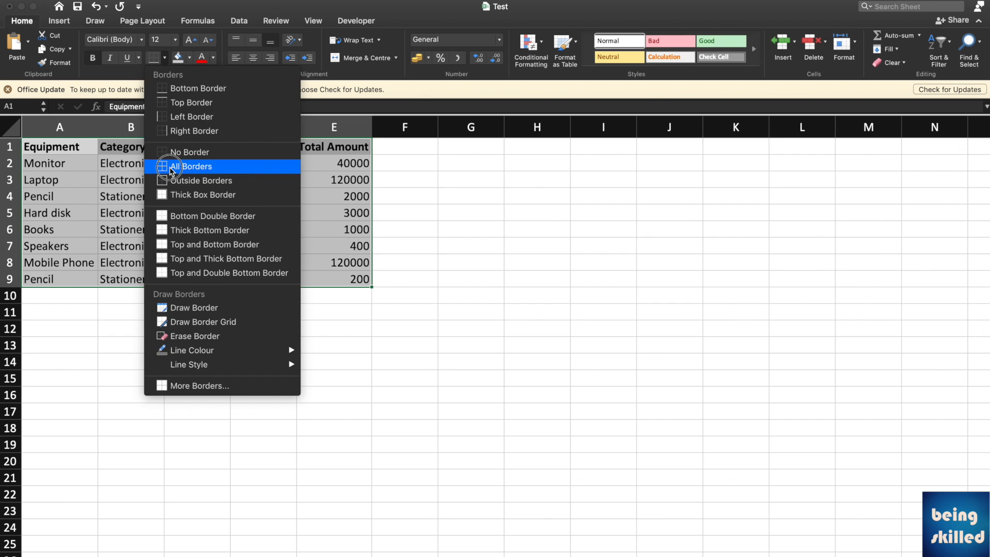
pyautogui.click(196, 166)
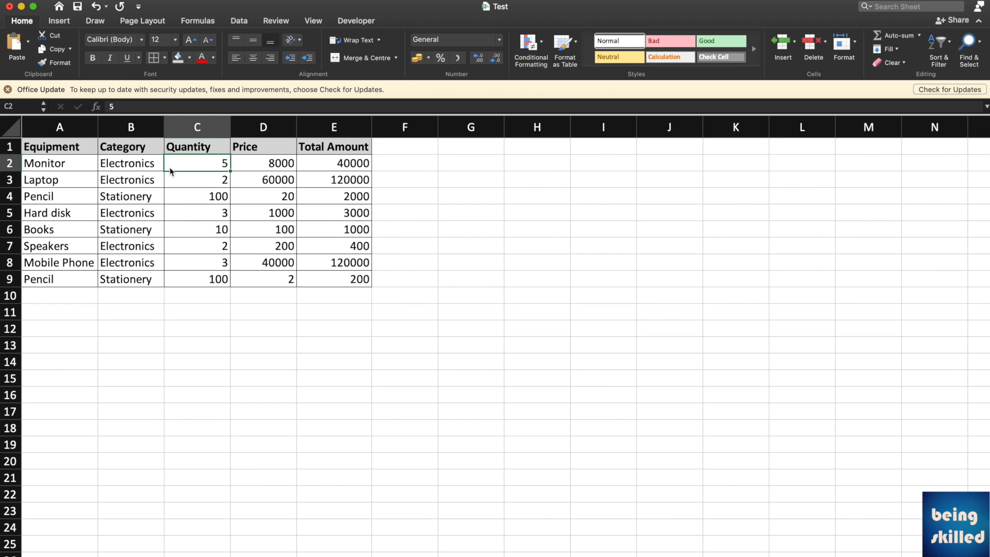
pyautogui.click(60, 146)
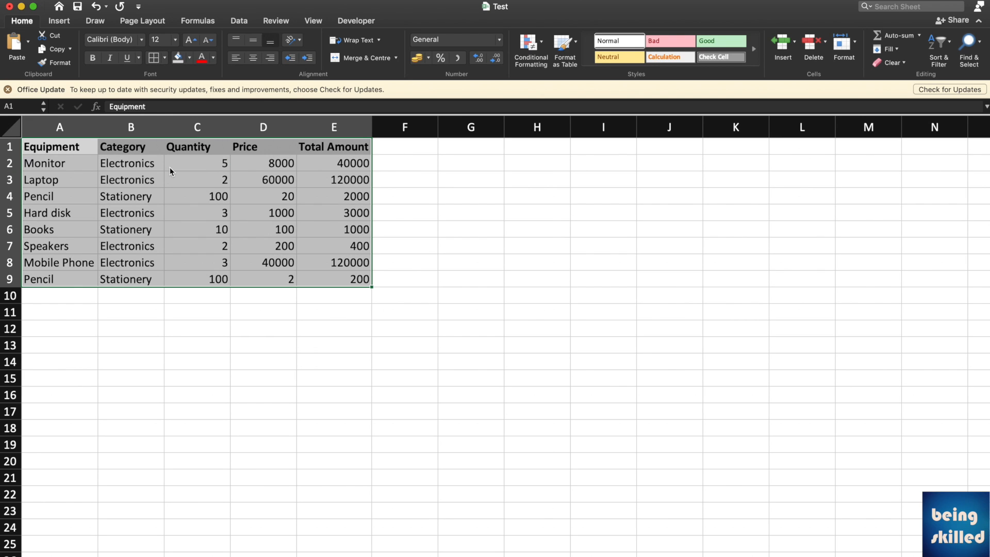
pyautogui.click(333, 147)
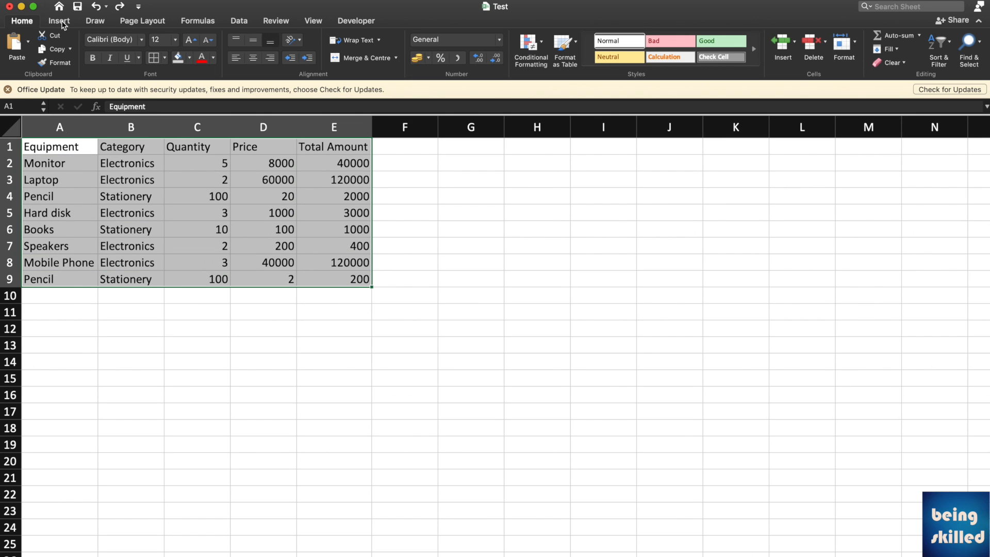
# Convert A1:E9 into Table1 with headers, filter buttons and banded rows, then return to Home
pyautogui.click(58, 21)
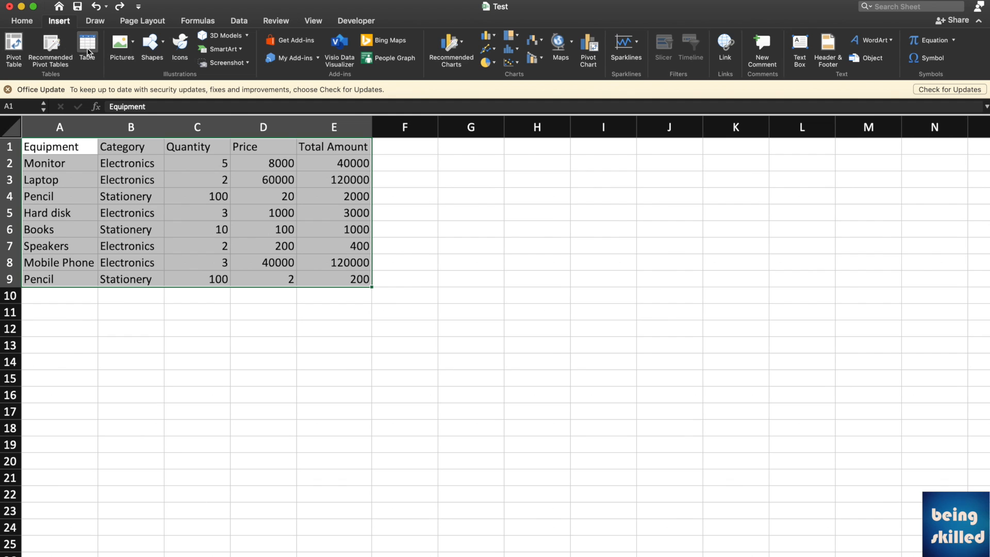
pyautogui.click(87, 48)
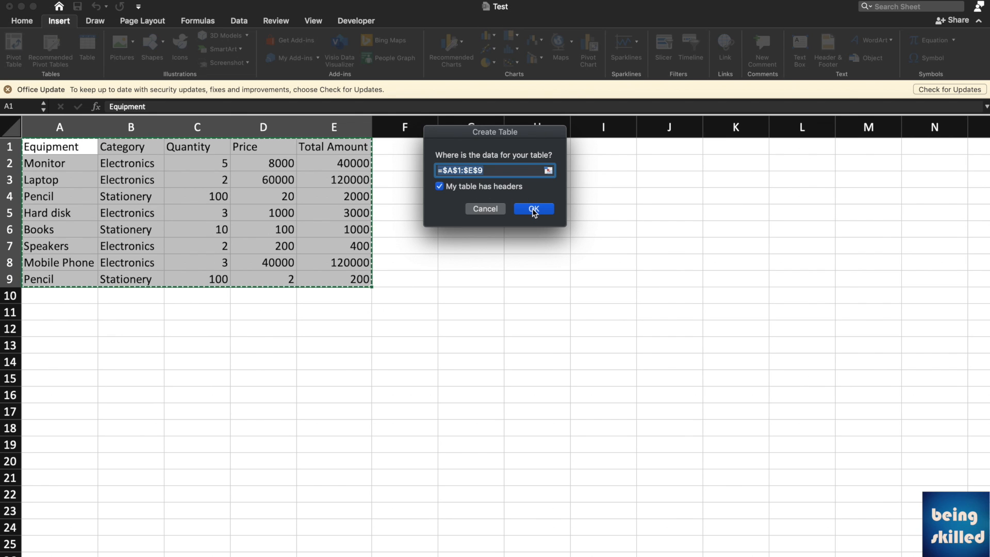
pyautogui.click(533, 208)
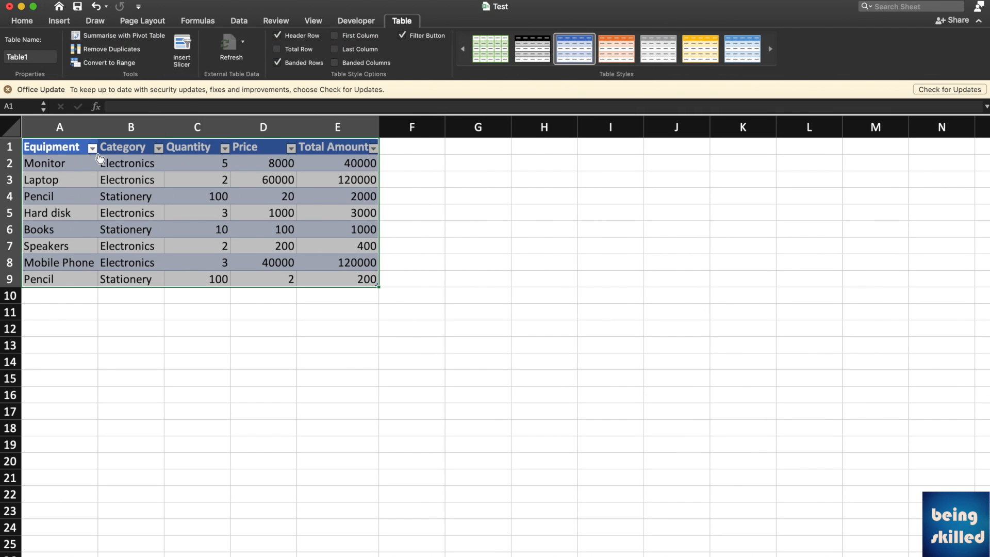
pyautogui.moveTo(181, 169)
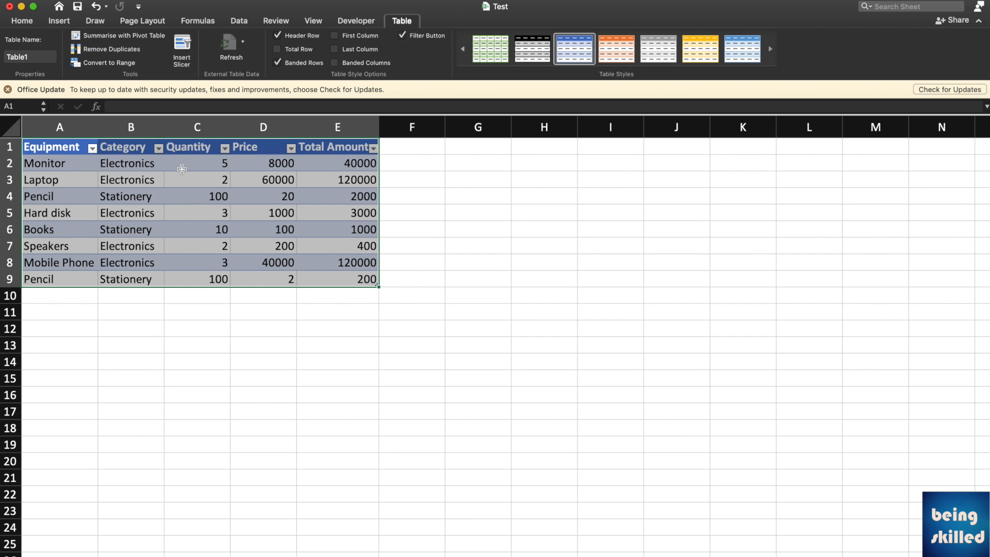
pyautogui.click(131, 179)
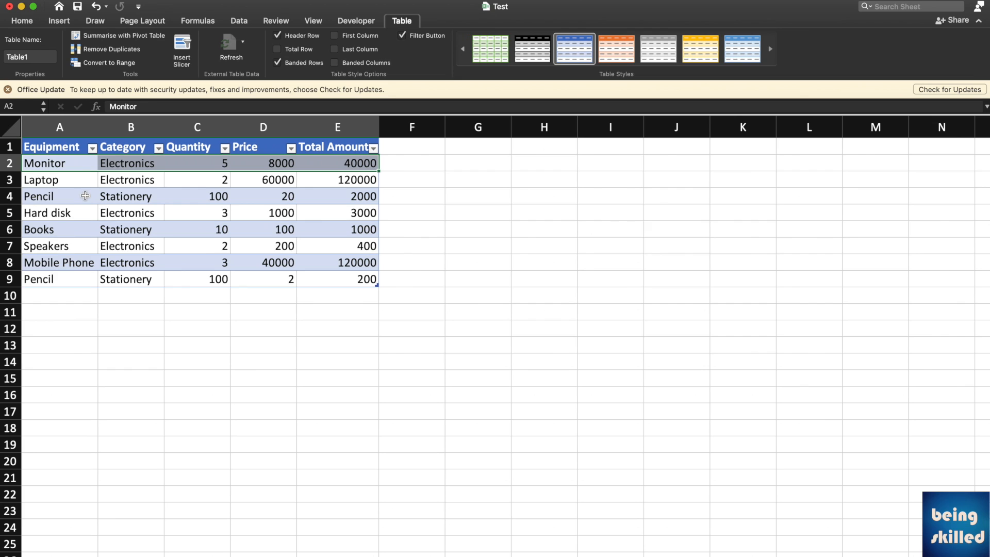
pyautogui.moveTo(71, 192)
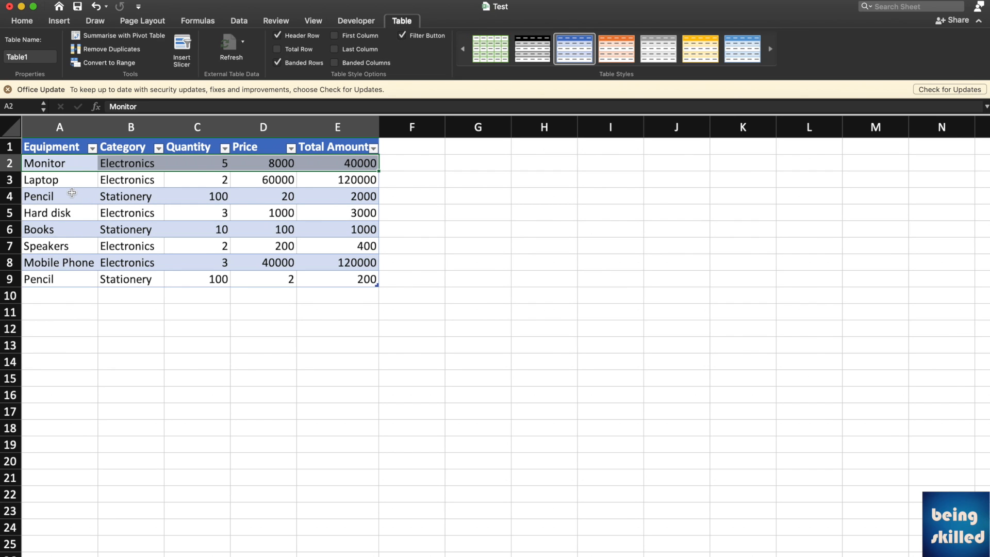
pyautogui.click(131, 179)
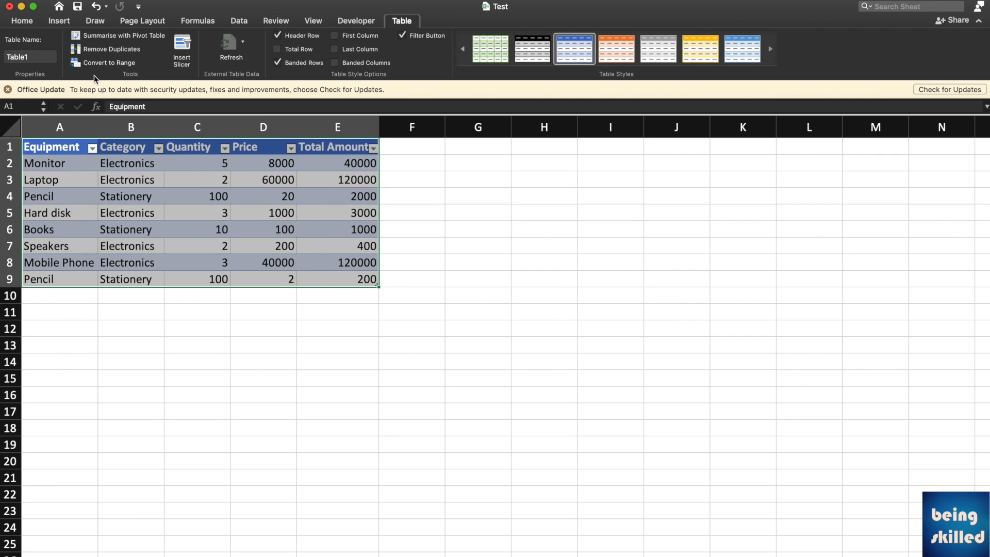
pyautogui.click(22, 21)
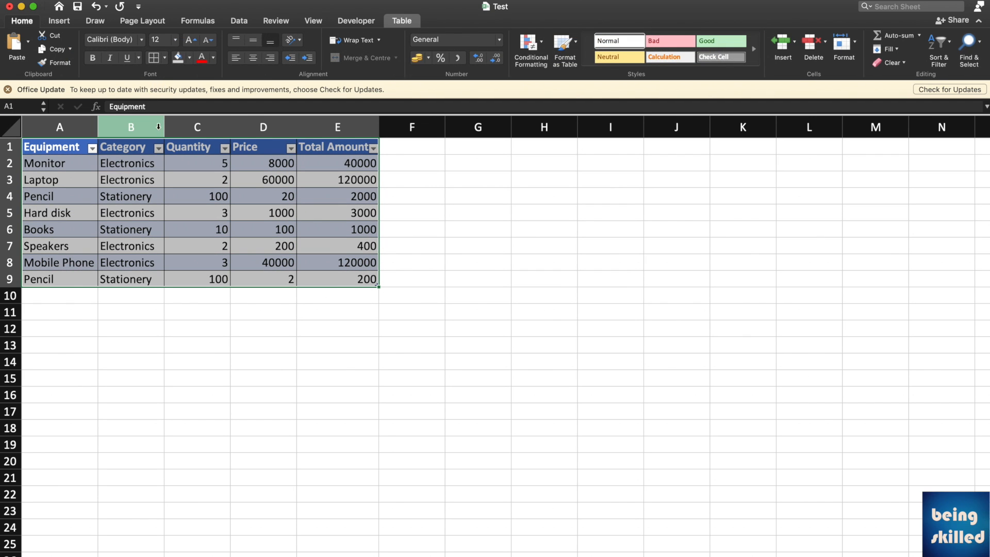
# Center the table's contents and widen columns A through E to fit the headers
pyautogui.click(252, 58)
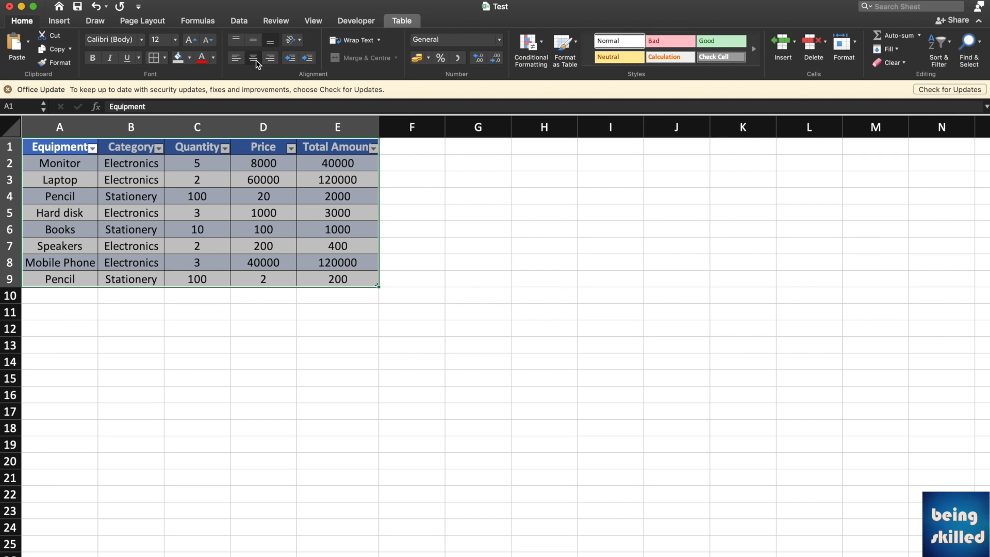
pyautogui.click(60, 127)
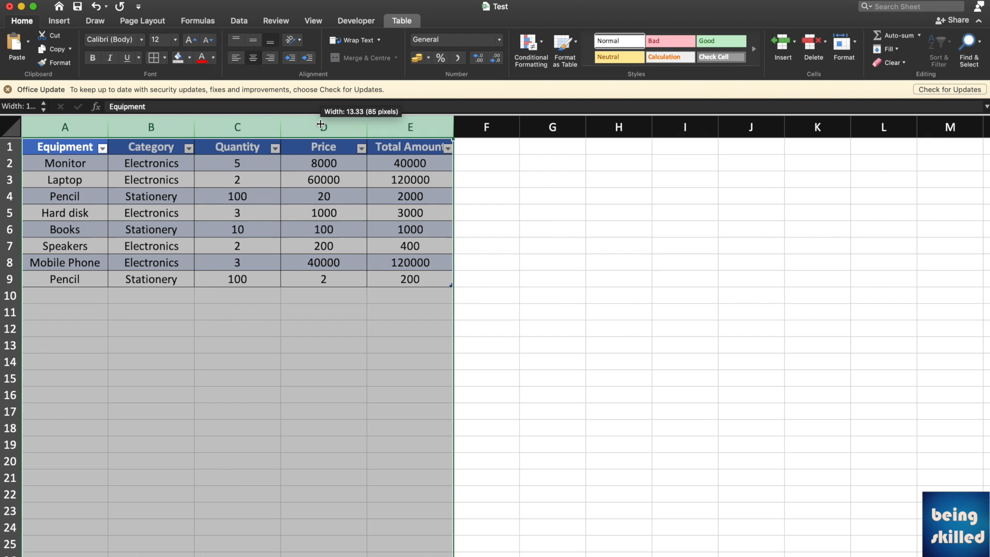
pyautogui.click(322, 163)
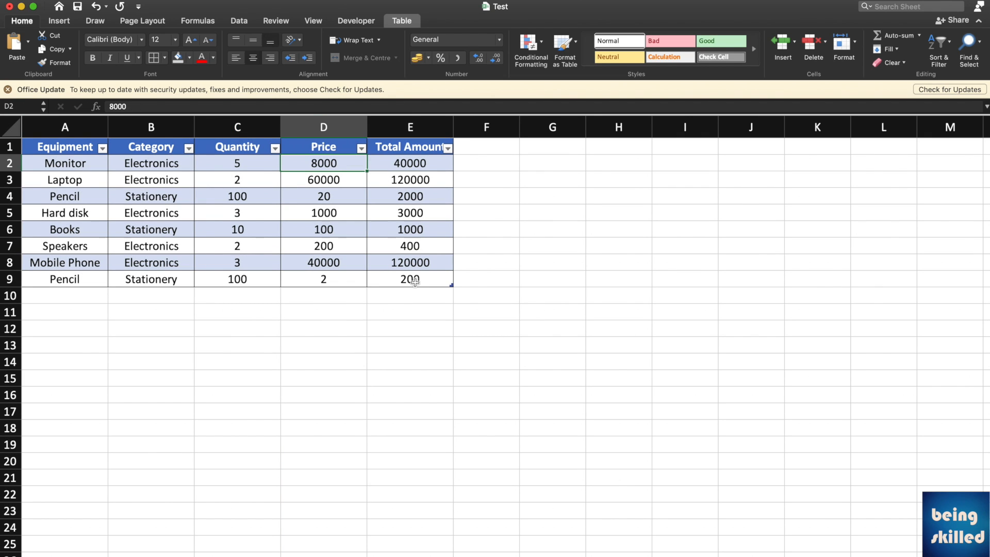
pyautogui.moveTo(351, 213)
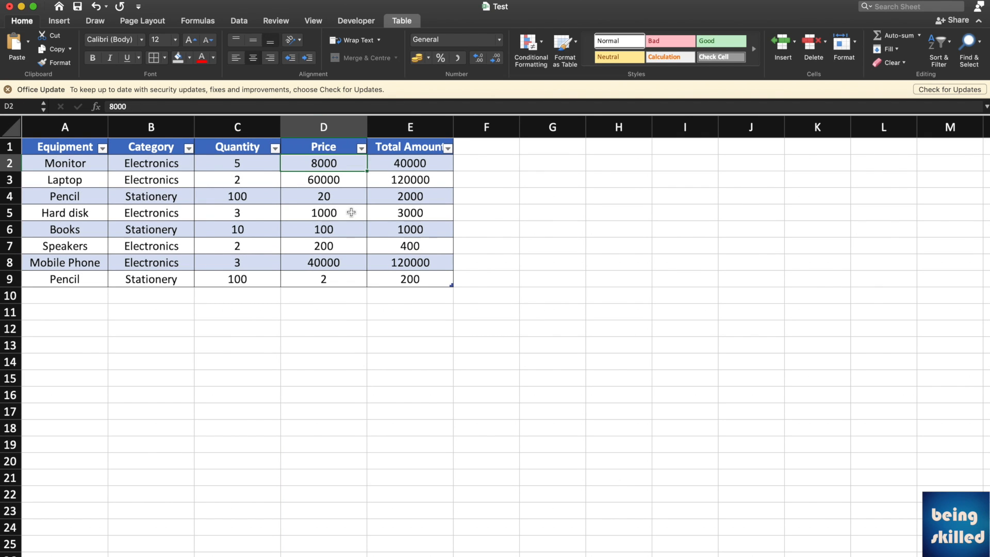
pyautogui.moveTo(361, 156)
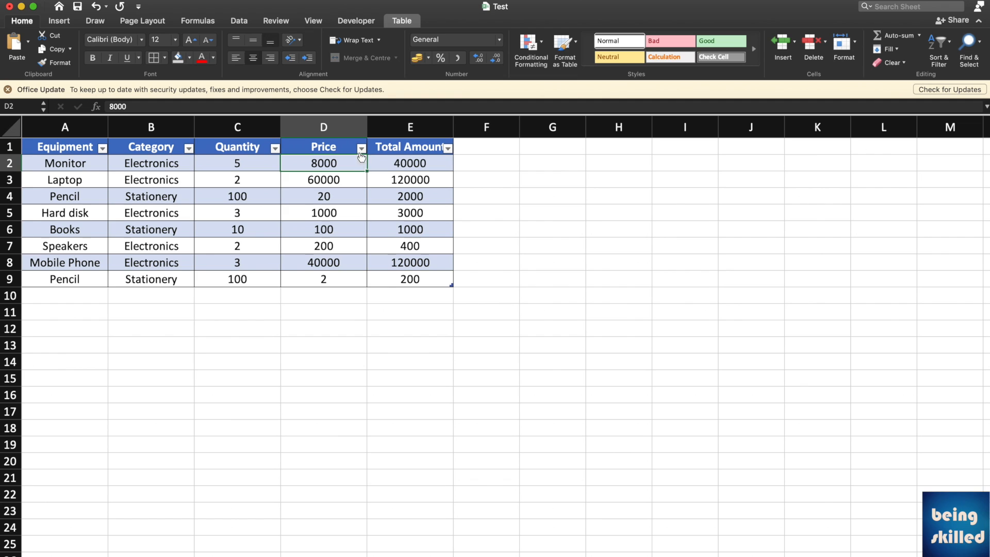
# Try sorting rows by Total Amount largest first, then by Quantity largest and smallest first
pyautogui.click(449, 147)
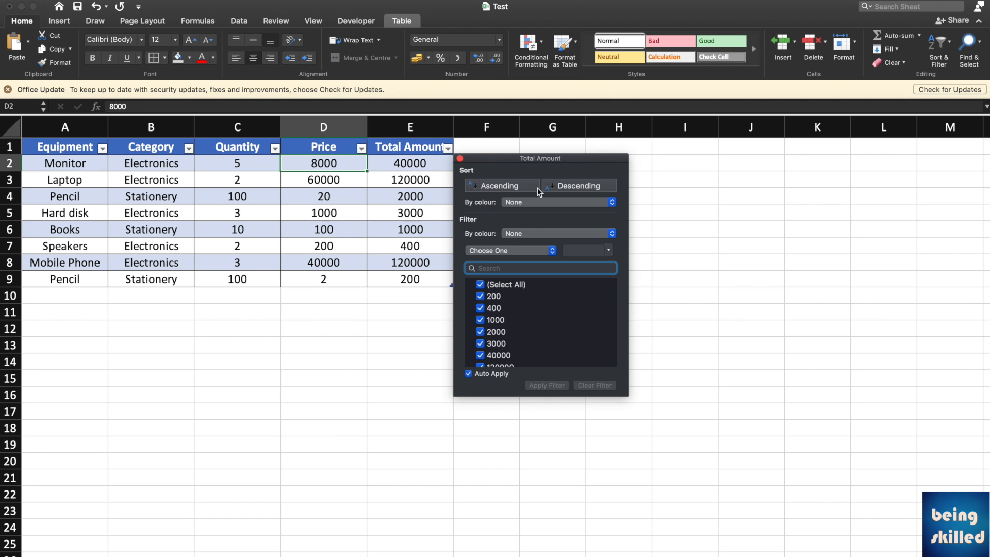
pyautogui.click(575, 185)
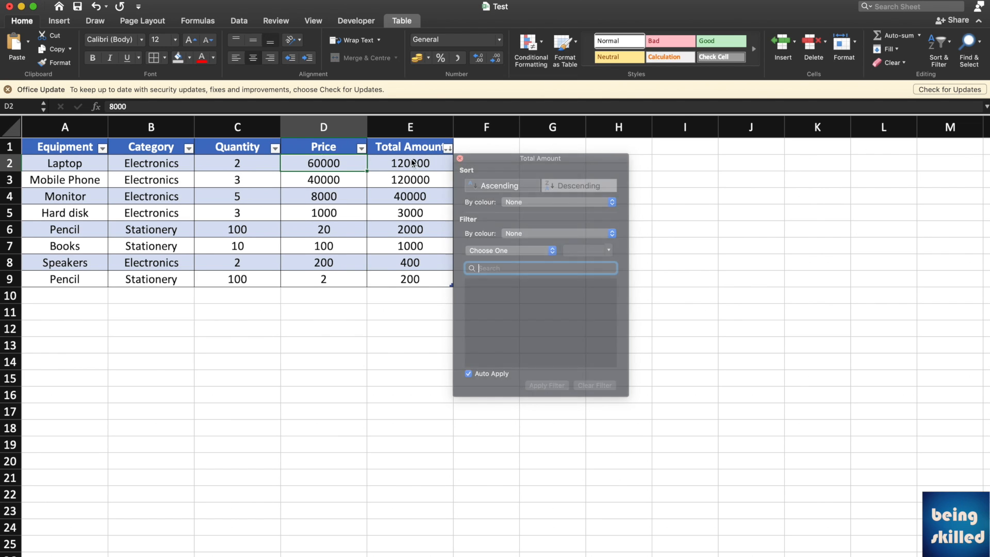
pyautogui.click(275, 148)
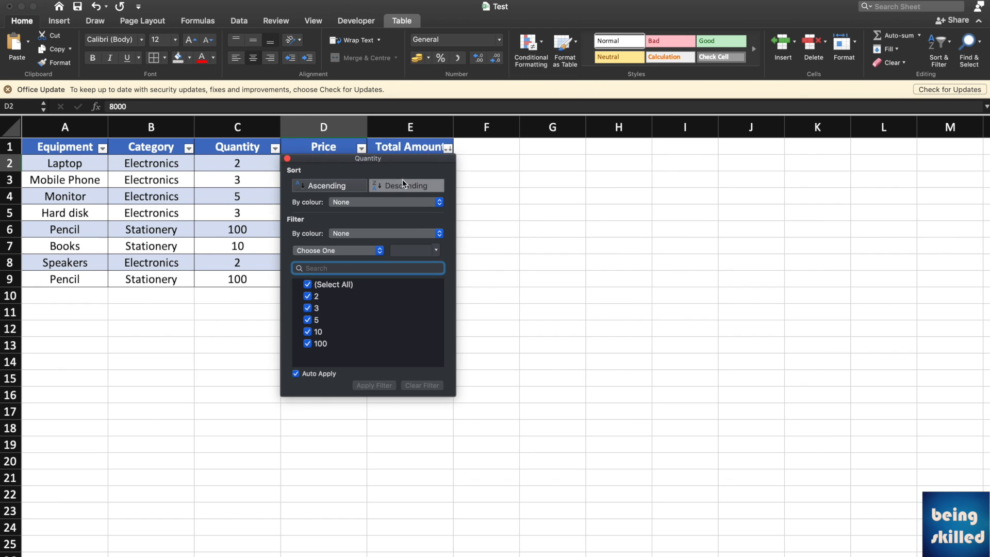
pyautogui.click(406, 184)
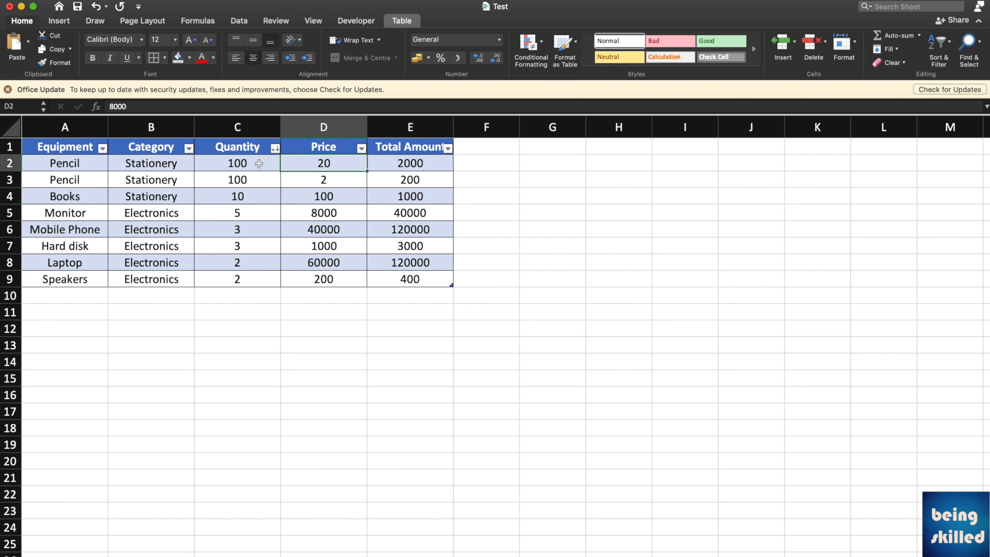
pyautogui.click(151, 163)
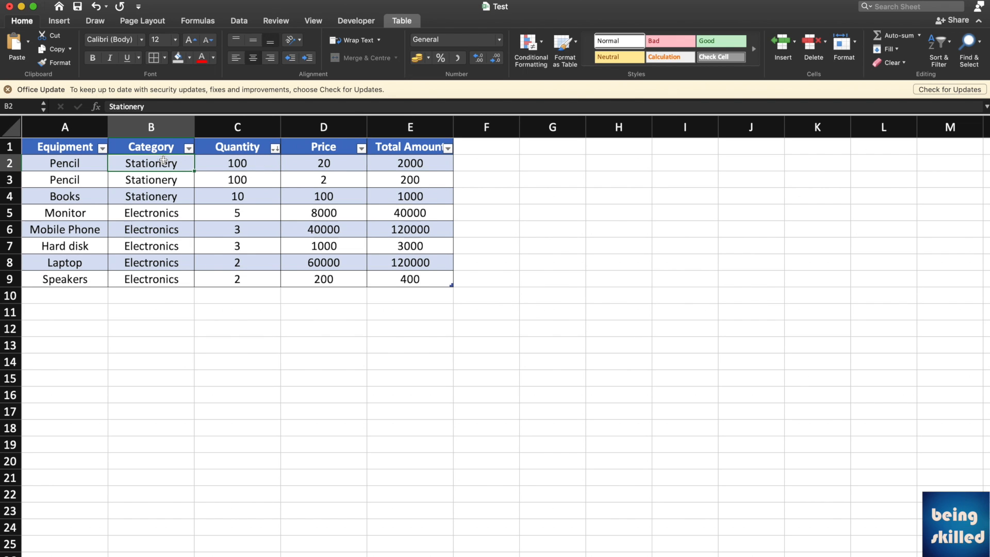
pyautogui.click(275, 148)
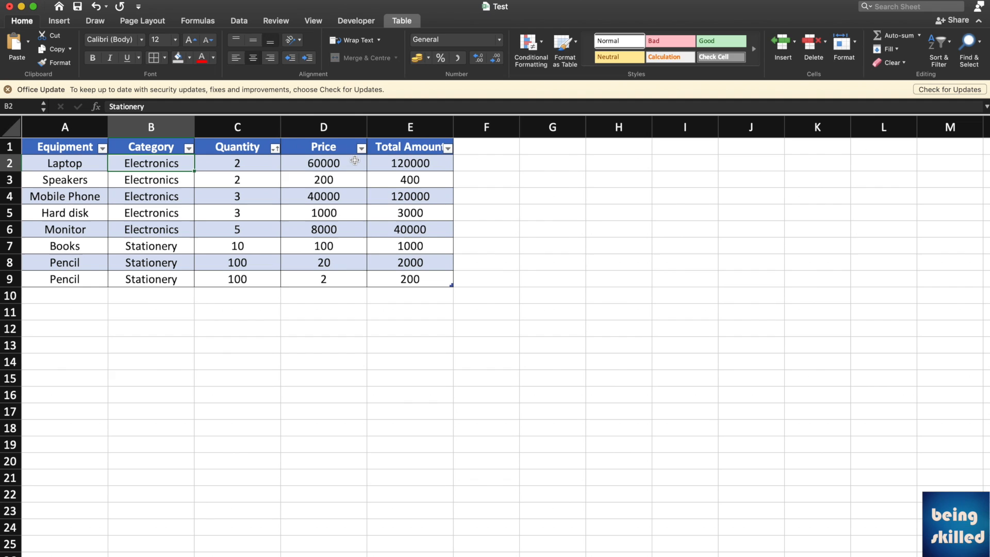
# Re-sort by Total Amount, then finish with Equipment sorted A to Z, Books through Speakers
pyautogui.click(448, 148)
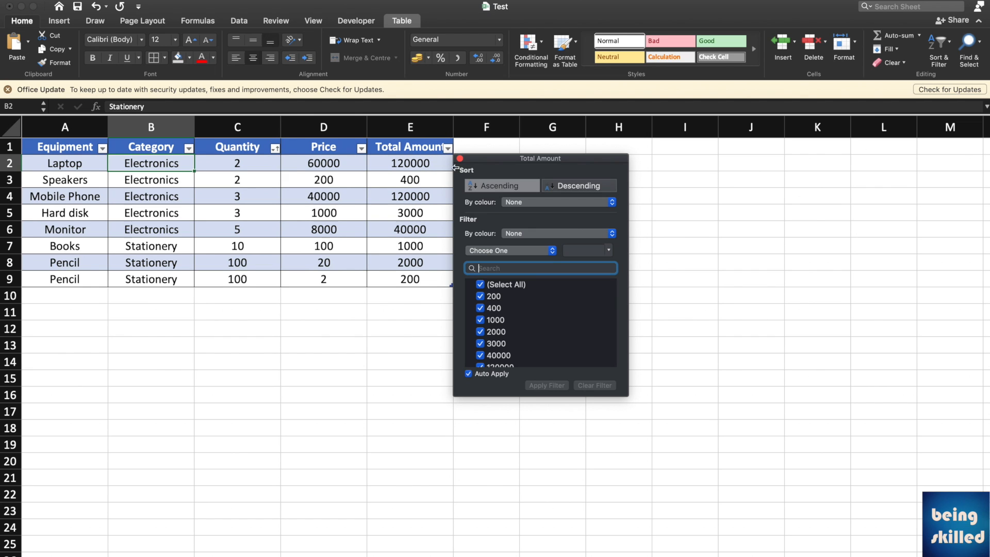
pyautogui.click(578, 185)
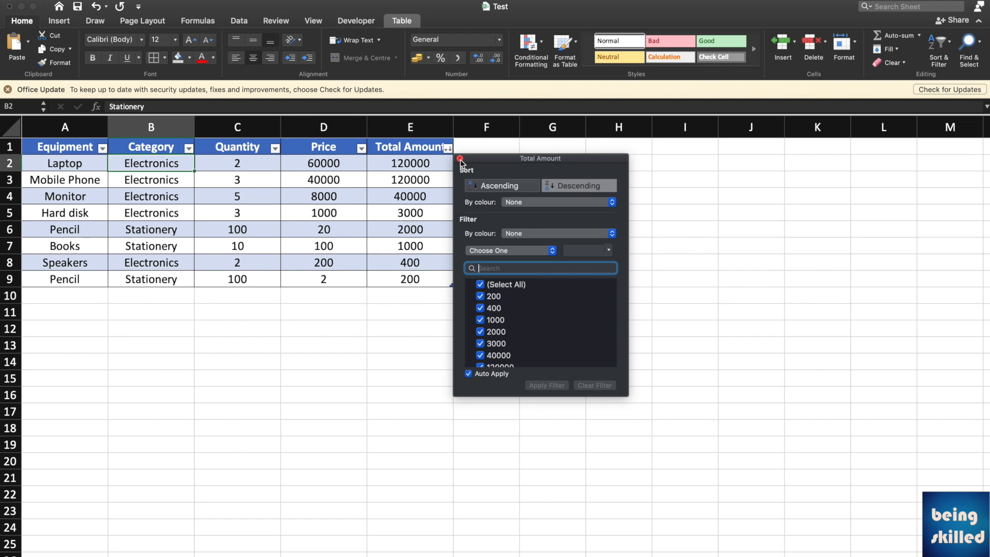
pyautogui.click(461, 159)
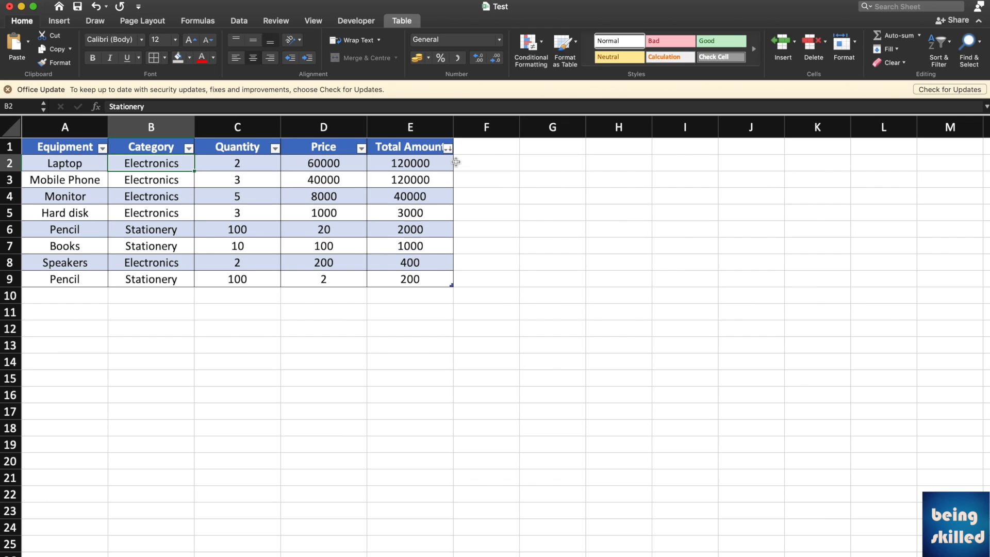
pyautogui.click(237, 196)
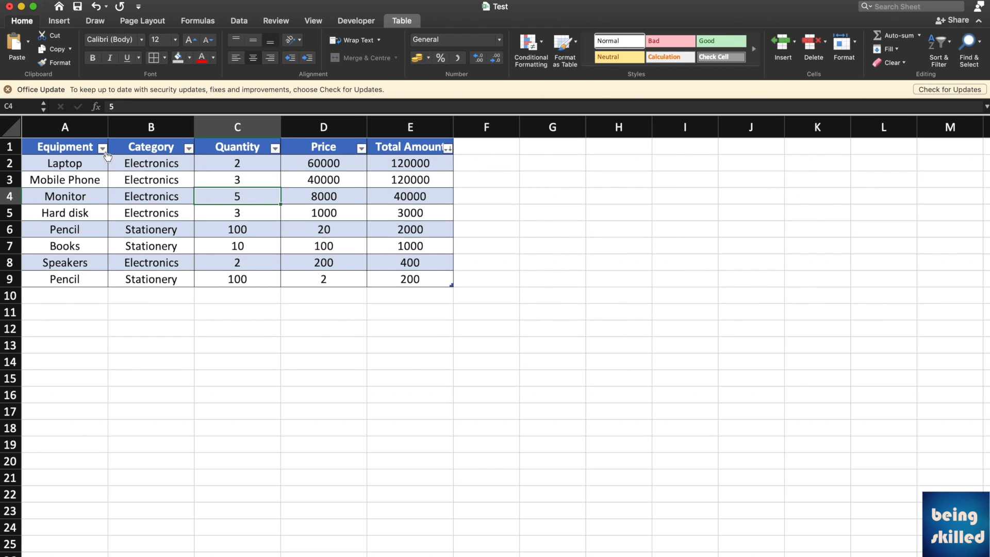
pyautogui.click(102, 147)
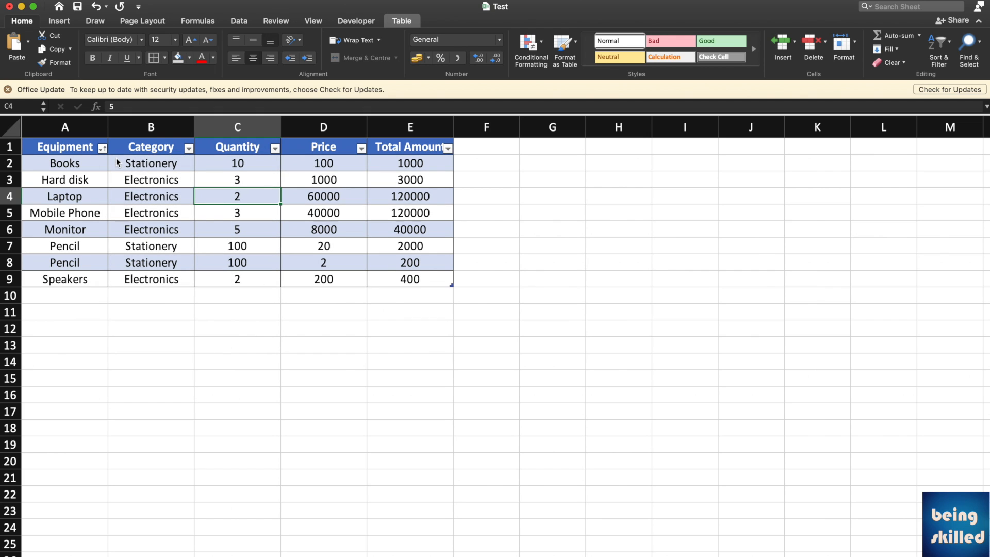
pyautogui.click(64, 146)
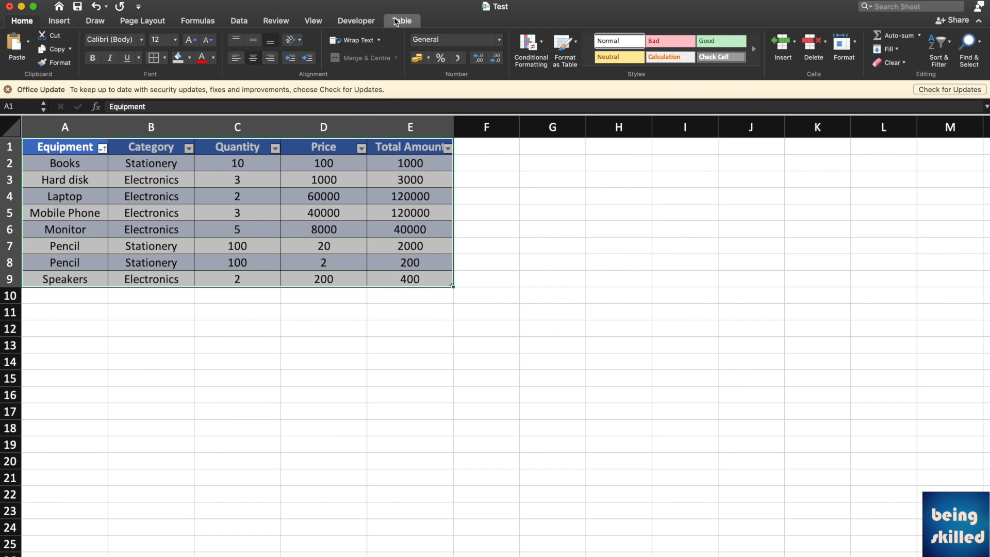
# Apply the black-header, grey-banded built-in style from the Table Styles gallery
pyautogui.click(401, 20)
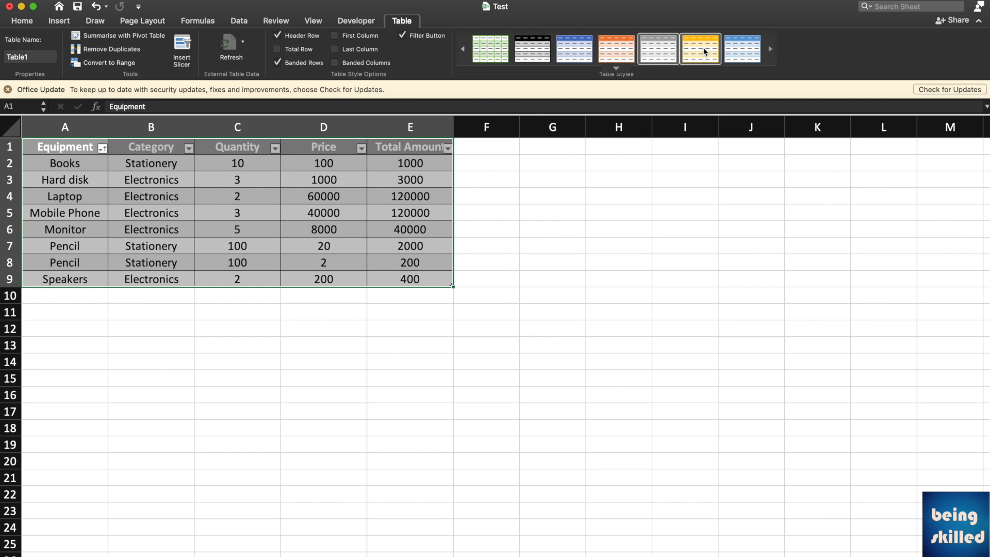
pyautogui.click(742, 50)
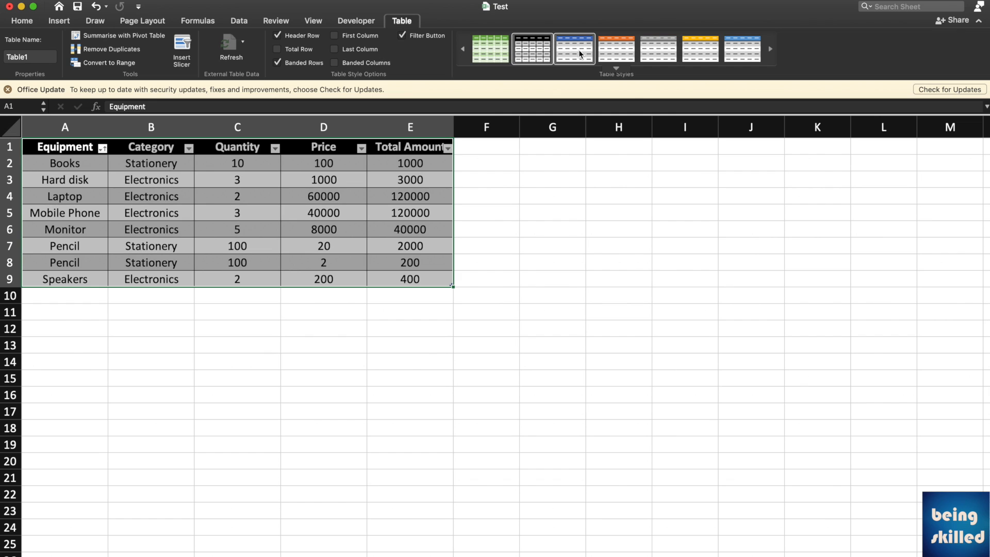
pyautogui.click(409, 229)
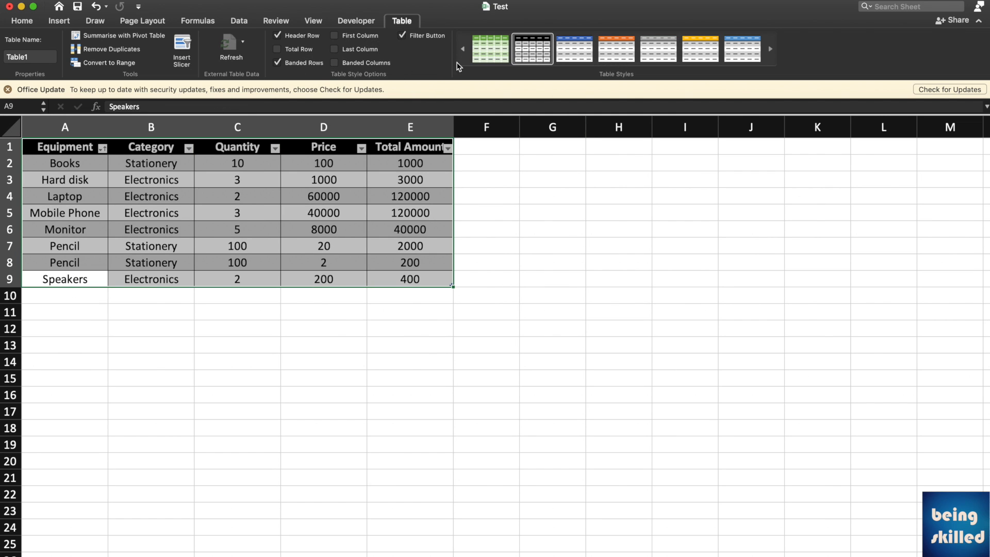
pyautogui.moveTo(491, 48)
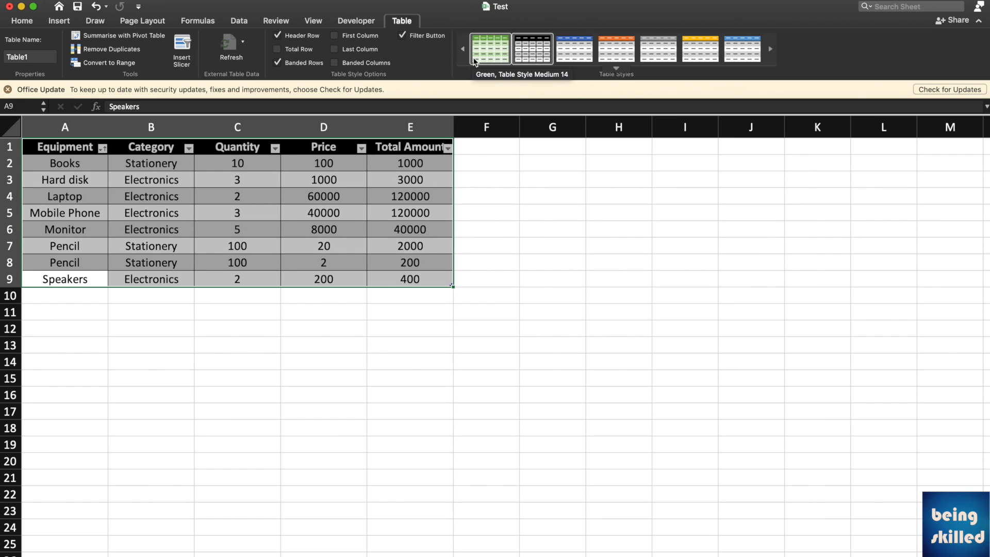